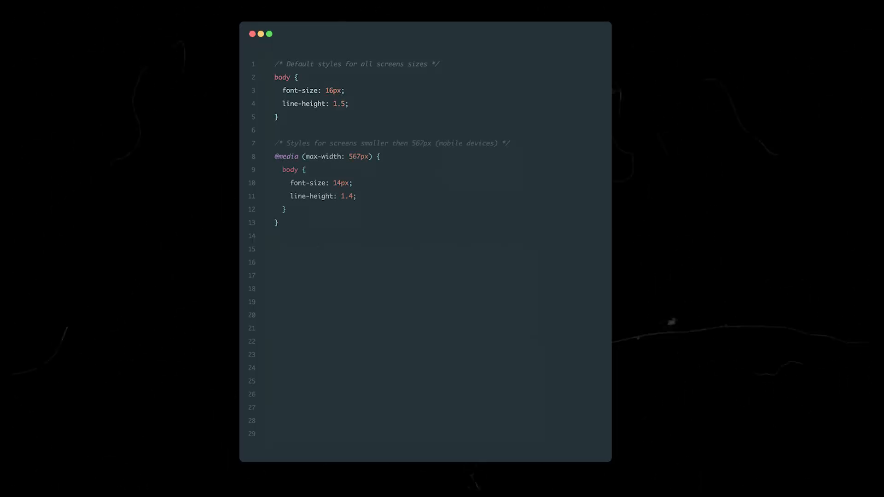
Add the comment '/* Styles for screens larger then 576px but smaller then 992px */'.
type("/* Styles for screens larger then 576px but smaller then 992px */")
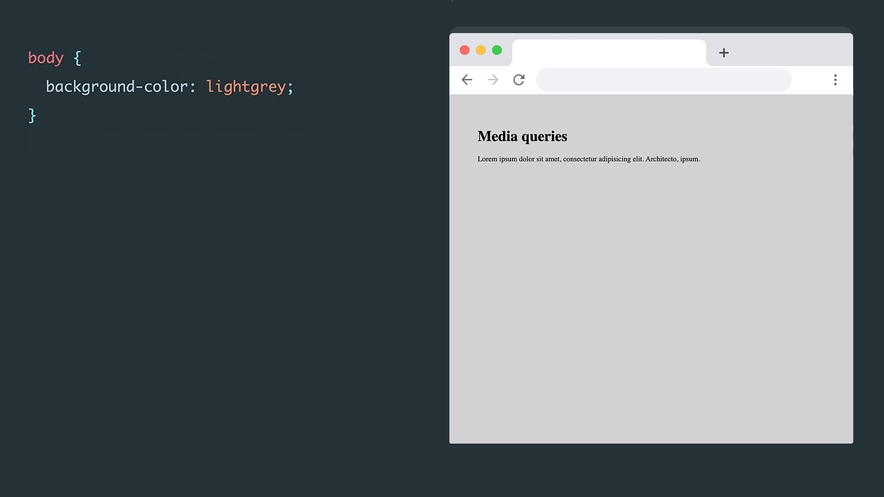
type("@media")
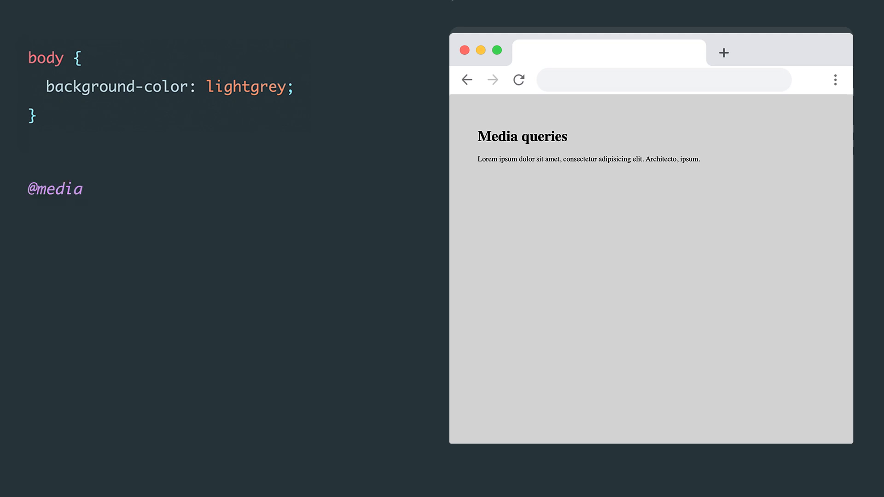
type("screen {")
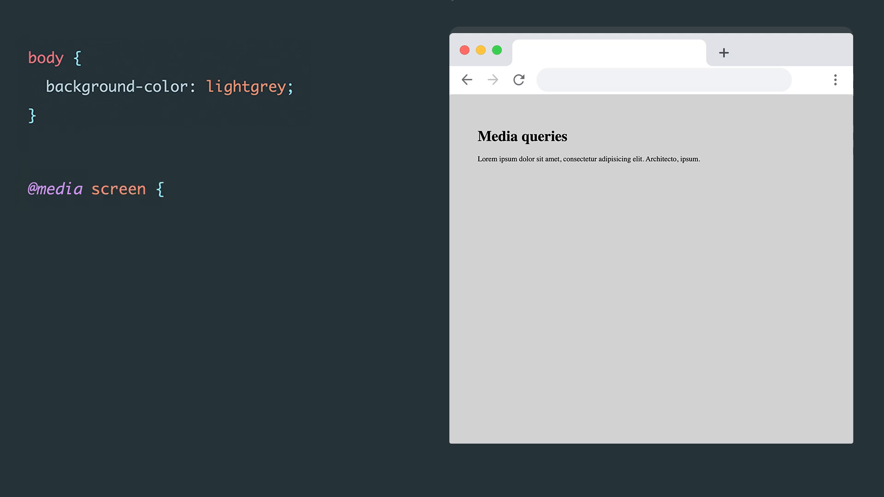
type("body {")
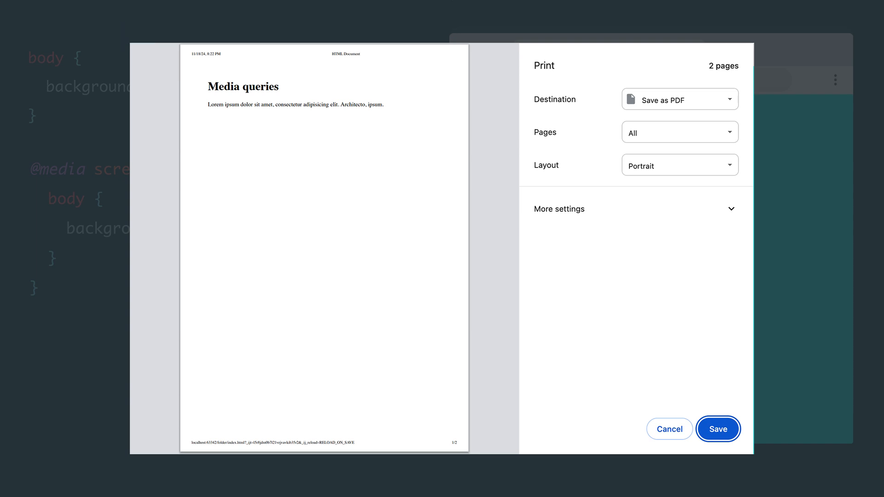
Save the print preview as a PDF, the screen-only background absent.
left_click(669, 429)
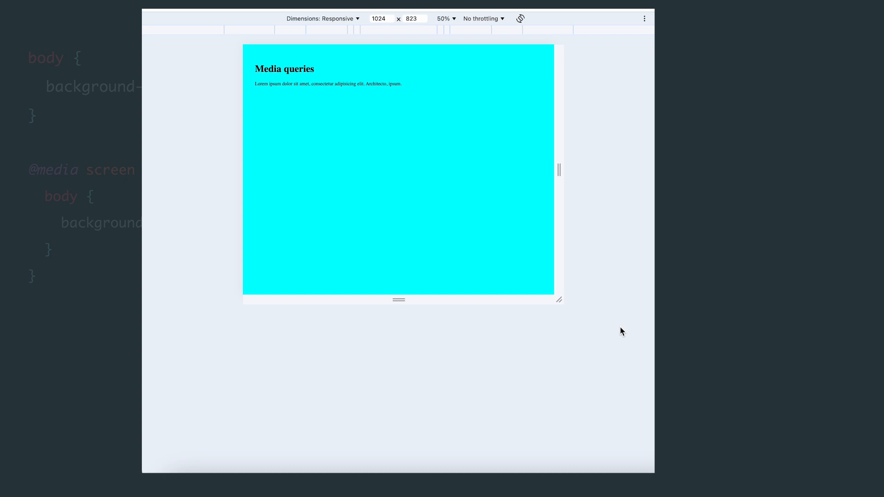
mouse_move(622, 243)
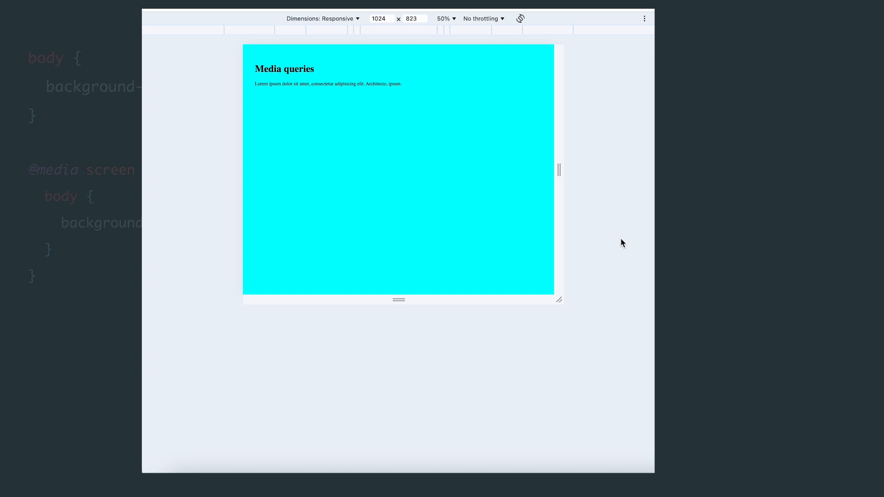
Change the emulated viewport width from 1024 to 700, then to 1200, watching the cyan background go and return.
left_click(381, 18)
type("700")
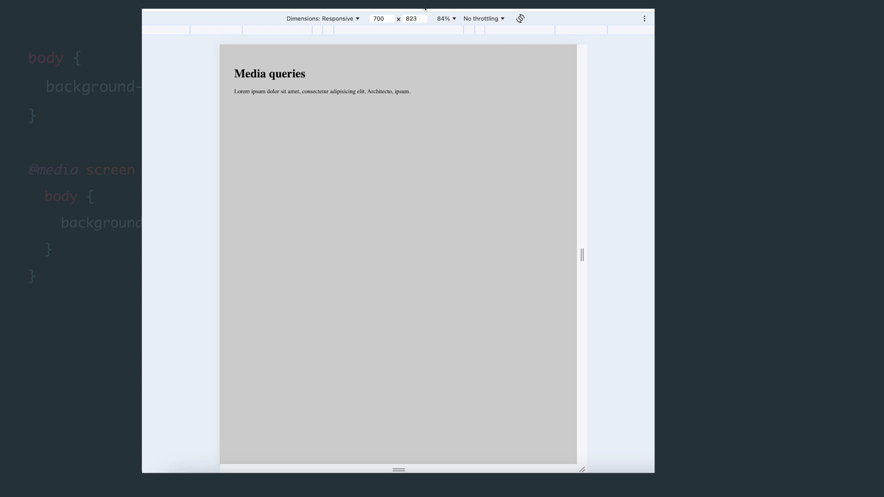
left_click(381, 19)
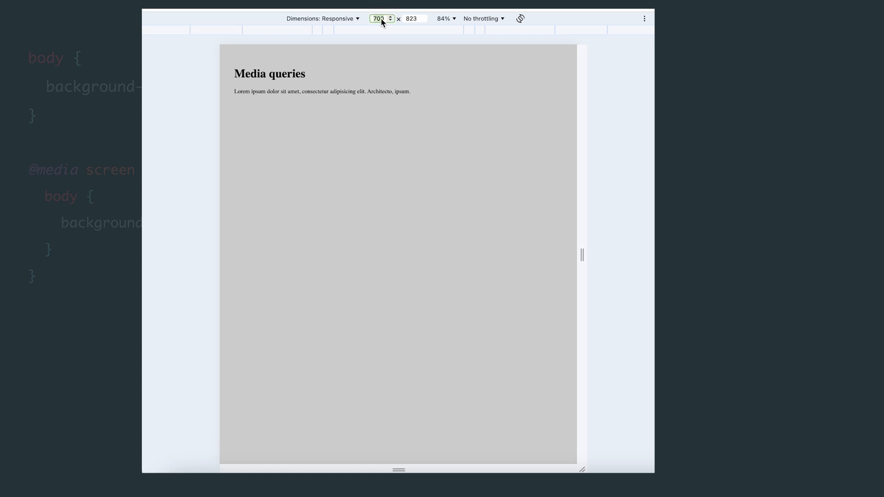
type("10")
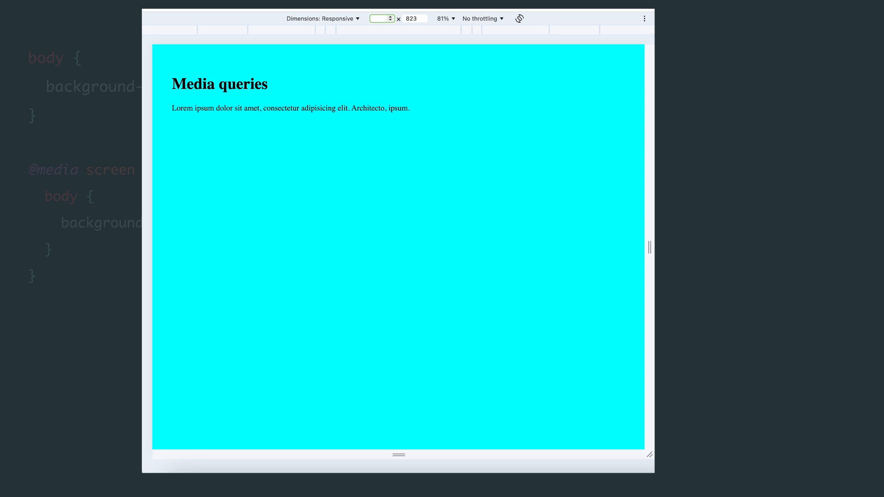
type("1200")
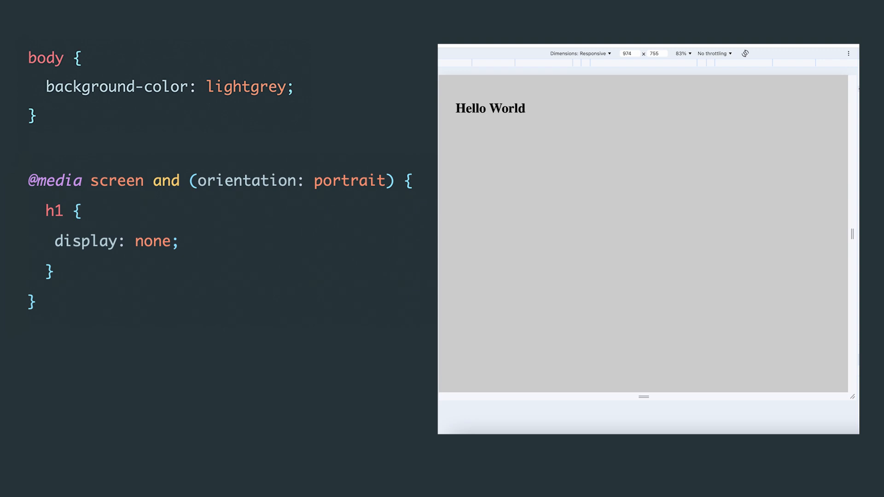
mouse_move(788, 109)
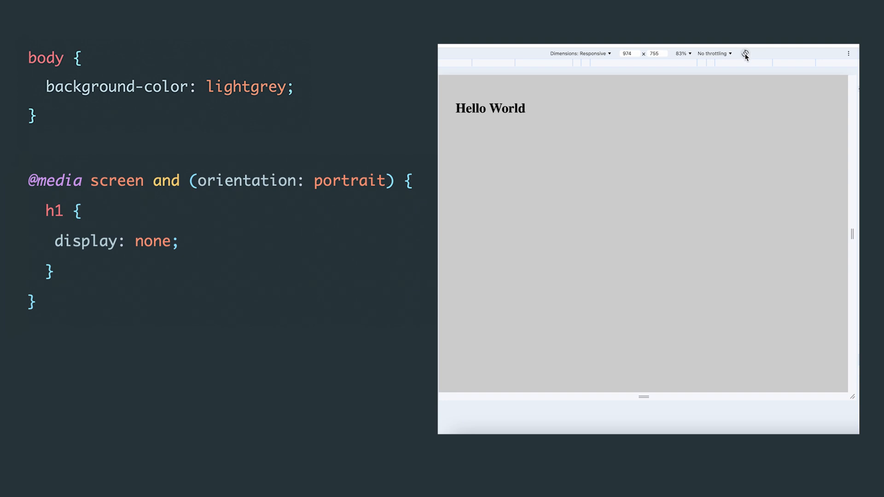
Rotate the viewport between portrait (755×974, heading hidden) and landscape, ending in portrait.
left_click(746, 53)
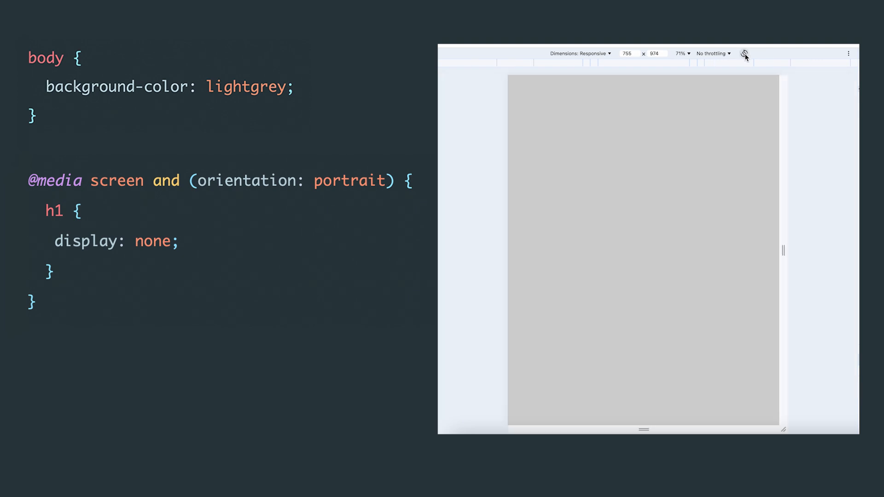
left_click(746, 54)
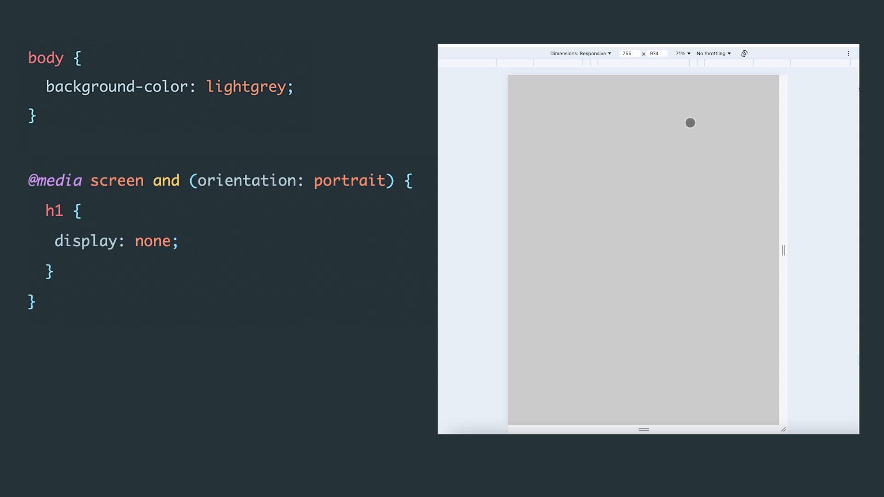
left_click(745, 52)
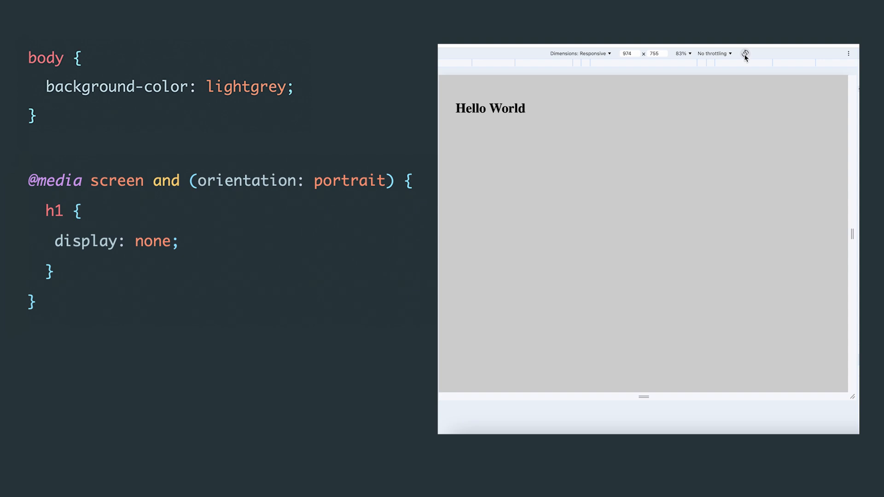
left_click(745, 54)
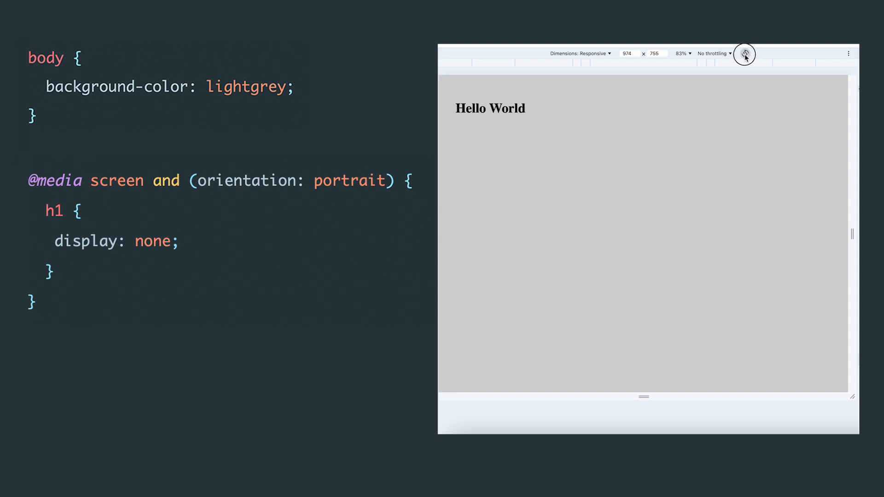
left_click(744, 53)
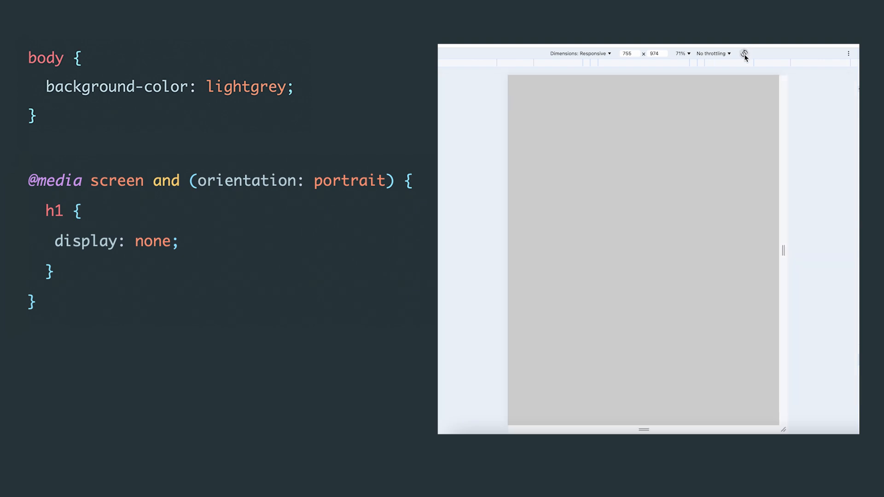